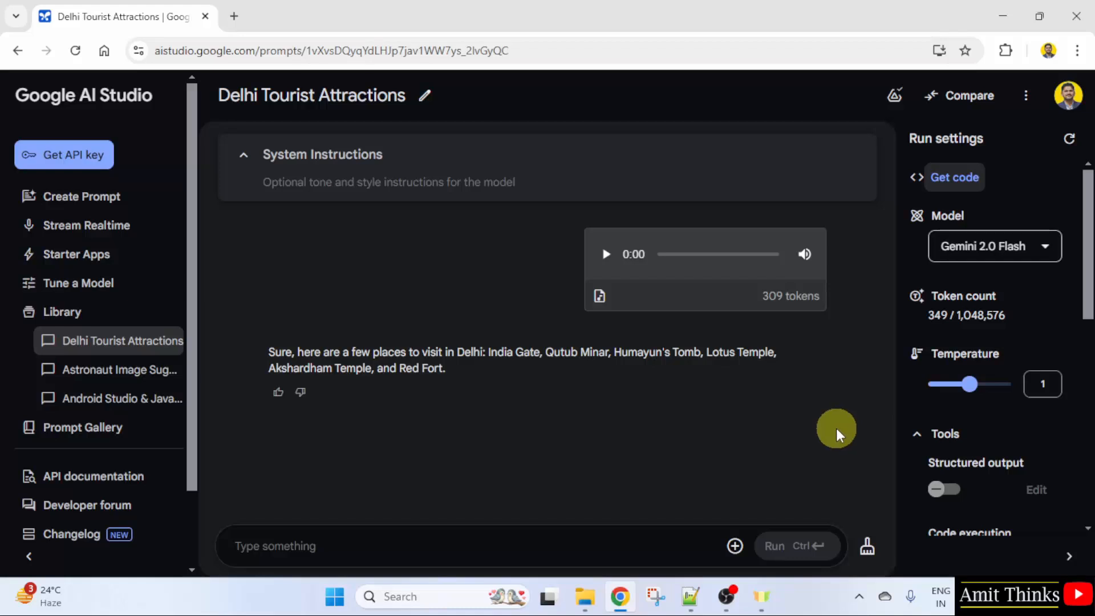
{"action": "mouse_move", "coordinate": [546, 381]}
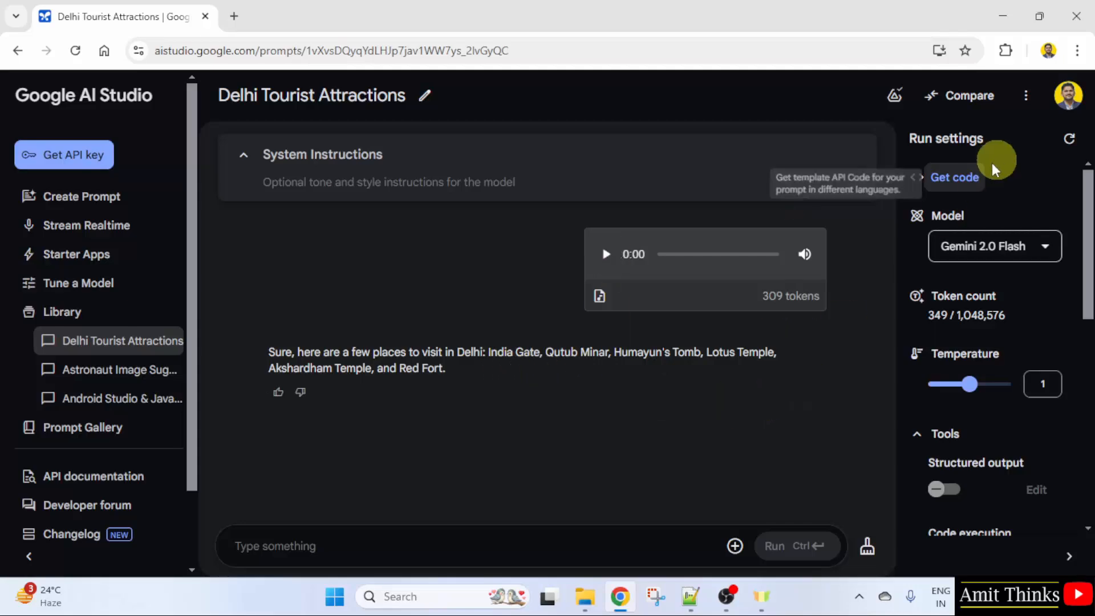
Show the Python template code for the Delhi Tourist Attractions prompt via Get code
{"action": "left_click", "coordinate": [954, 177]}
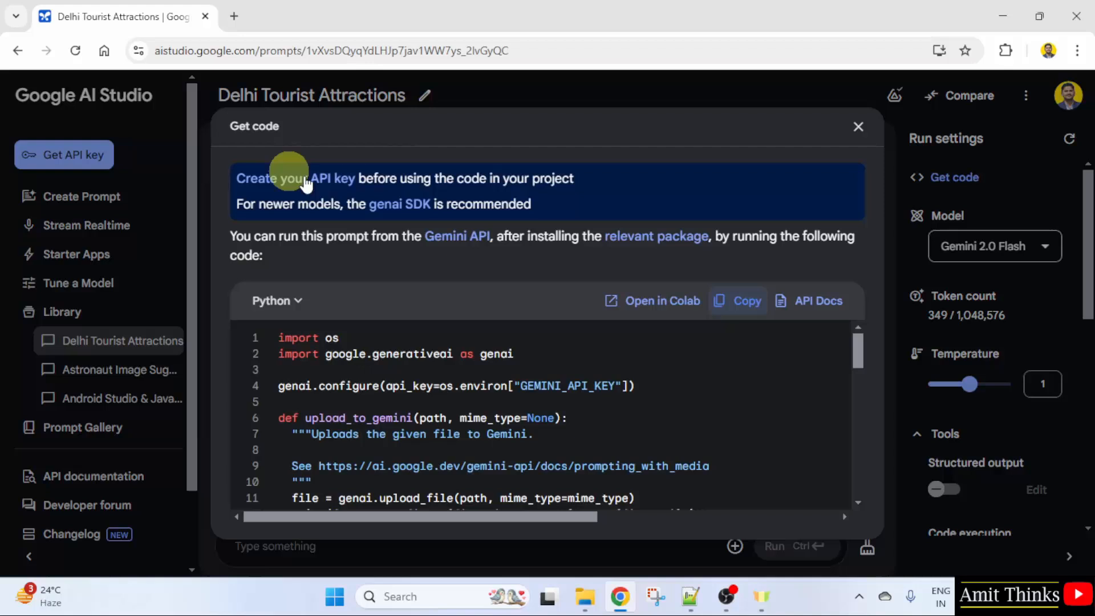
{"action": "left_click", "coordinate": [276, 300]}
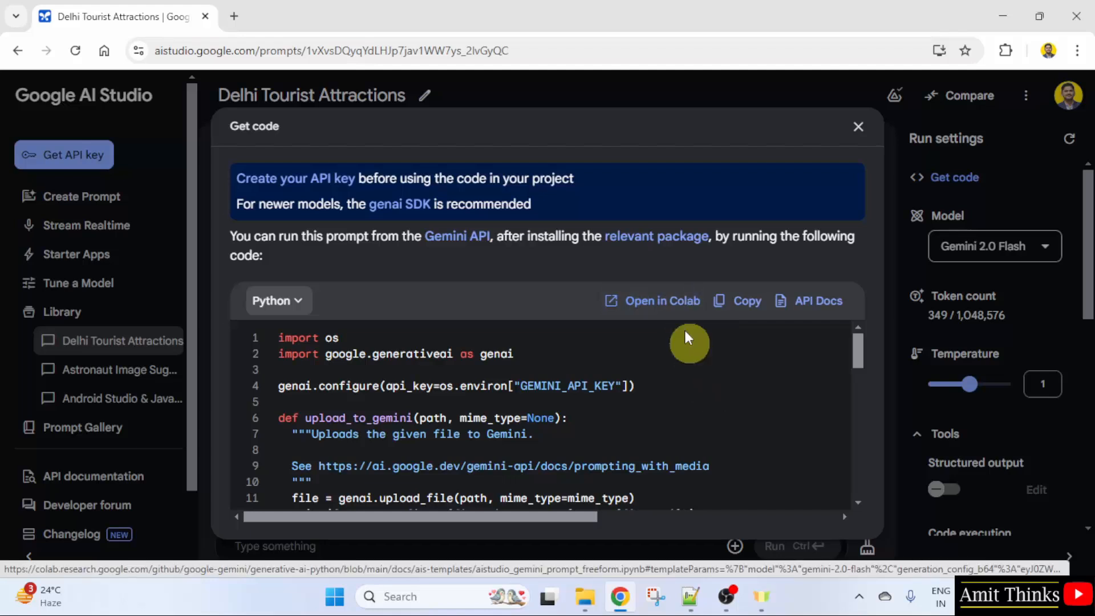
Launch the prompt code as a Colab notebook, which reports no Gemini API key exists
{"action": "left_click", "coordinate": [662, 300]}
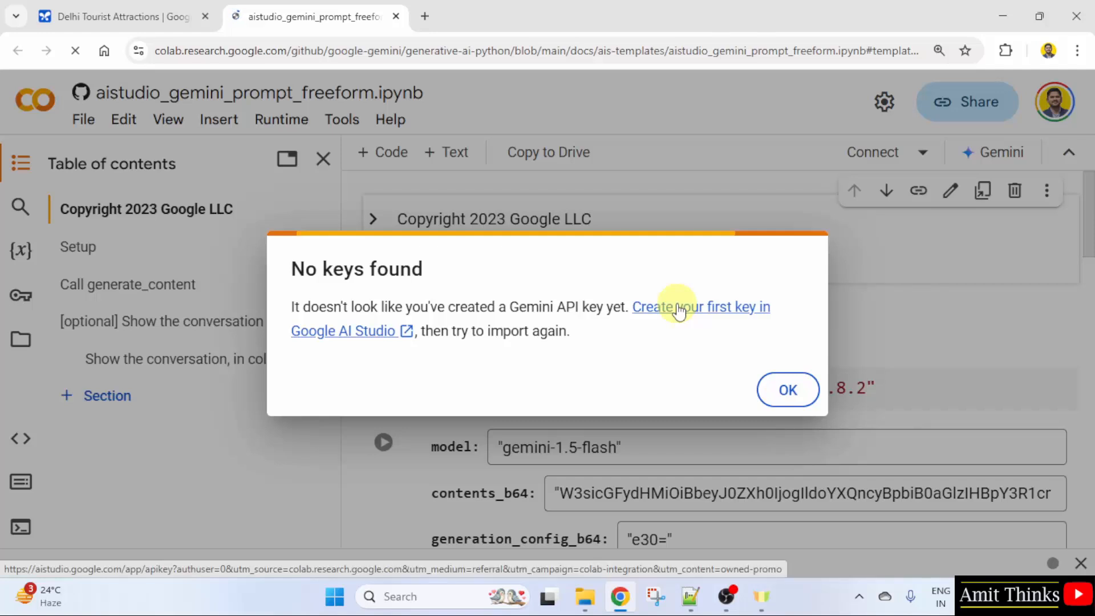
{"action": "mouse_move", "coordinate": [729, 314]}
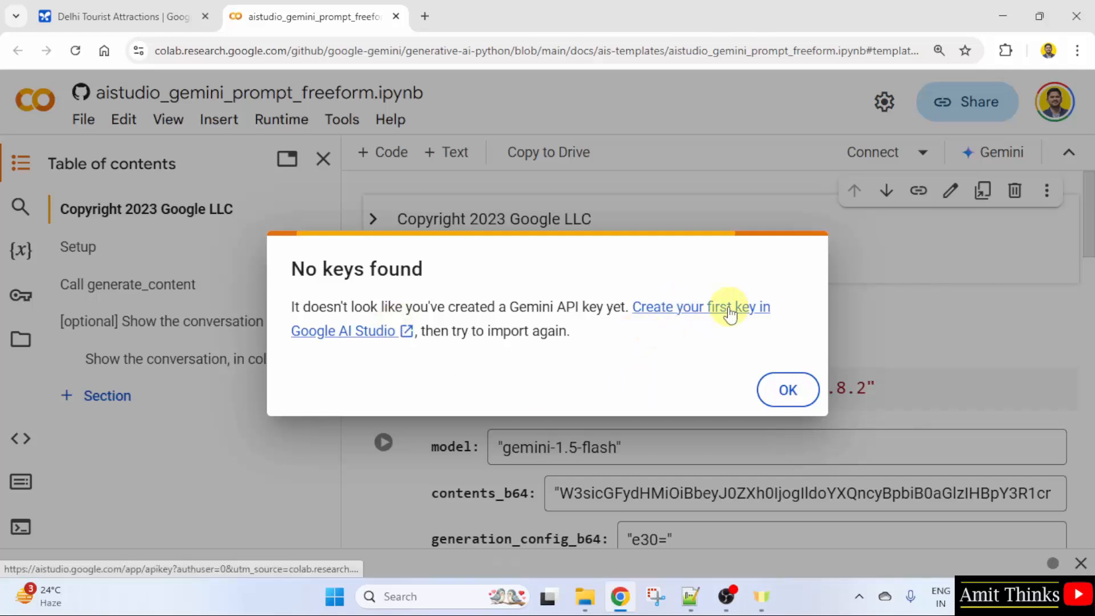
{"action": "mouse_move", "coordinate": [699, 307]}
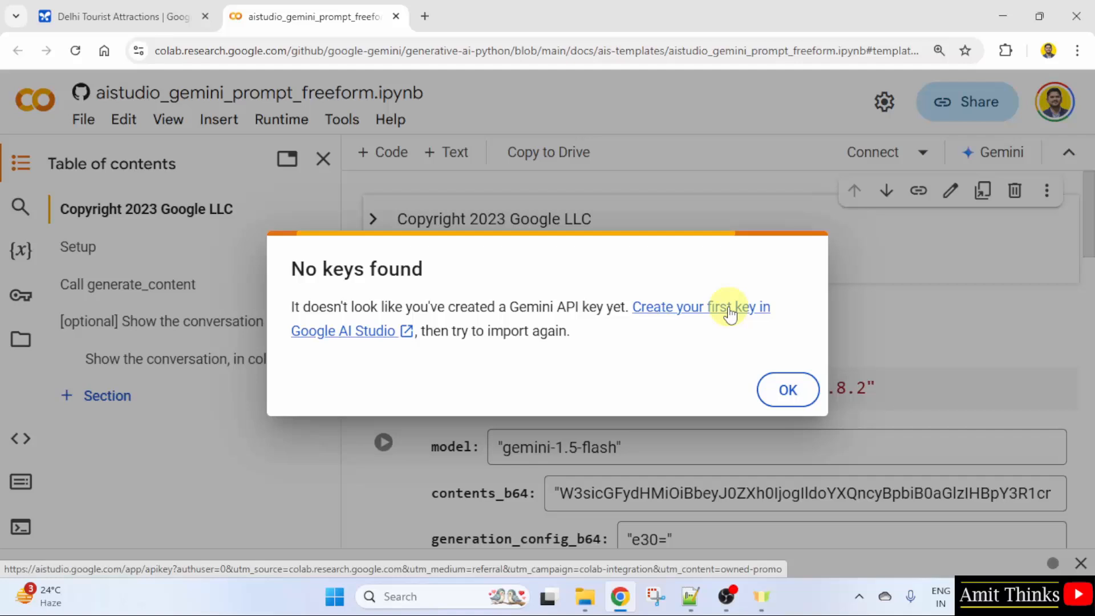
{"action": "mouse_move", "coordinate": [733, 316]}
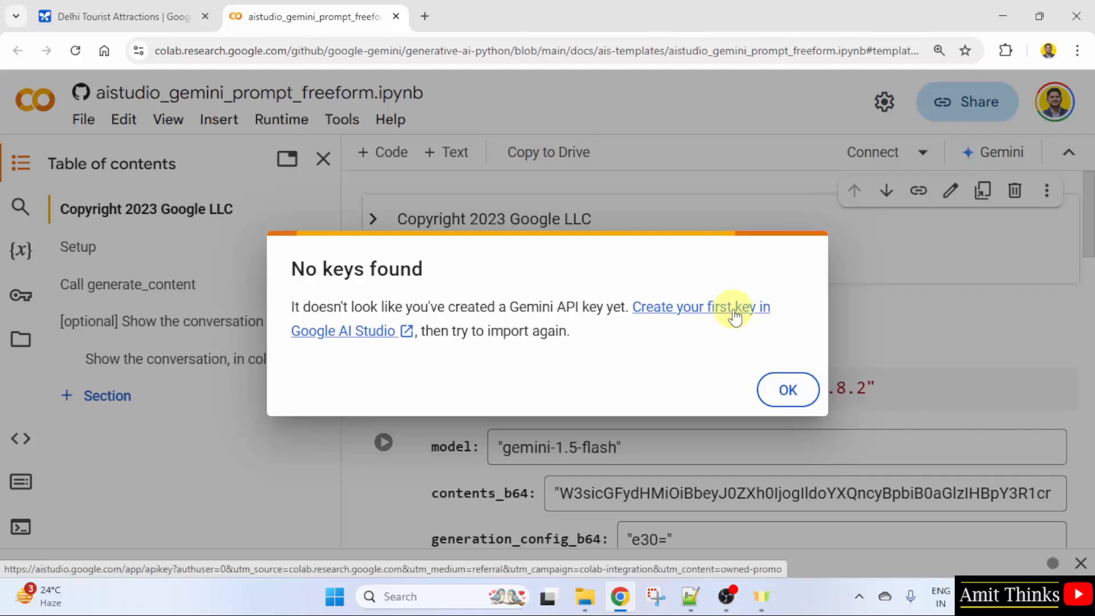
Generate a first Gemini API key so it appears in the project's API keys table
{"action": "left_click", "coordinate": [698, 307]}
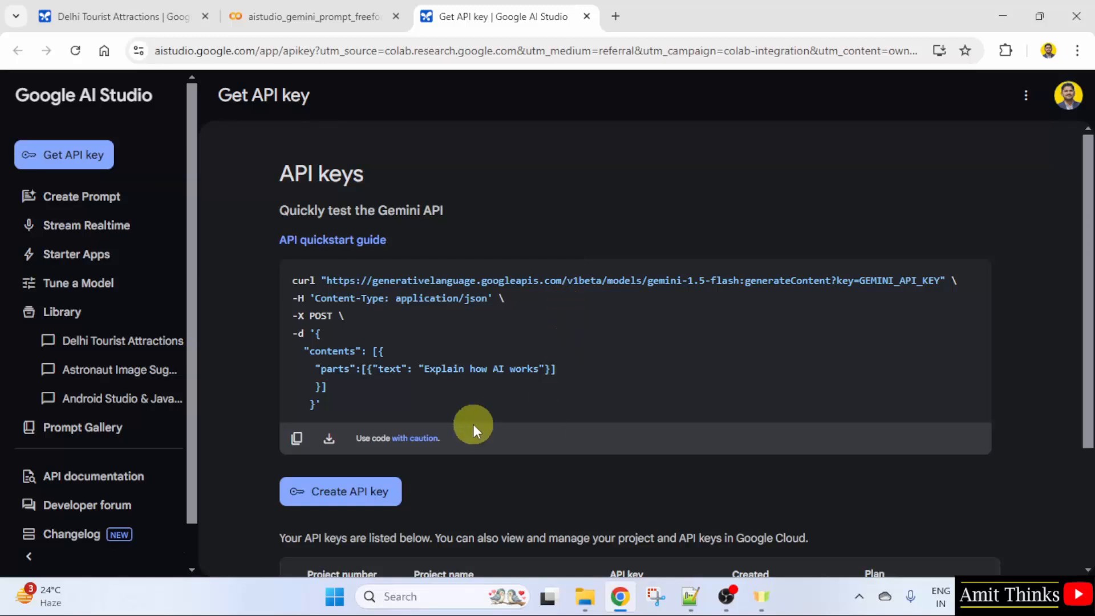
{"action": "scroll", "scroll_direction": "down", "scroll_amount": 3}
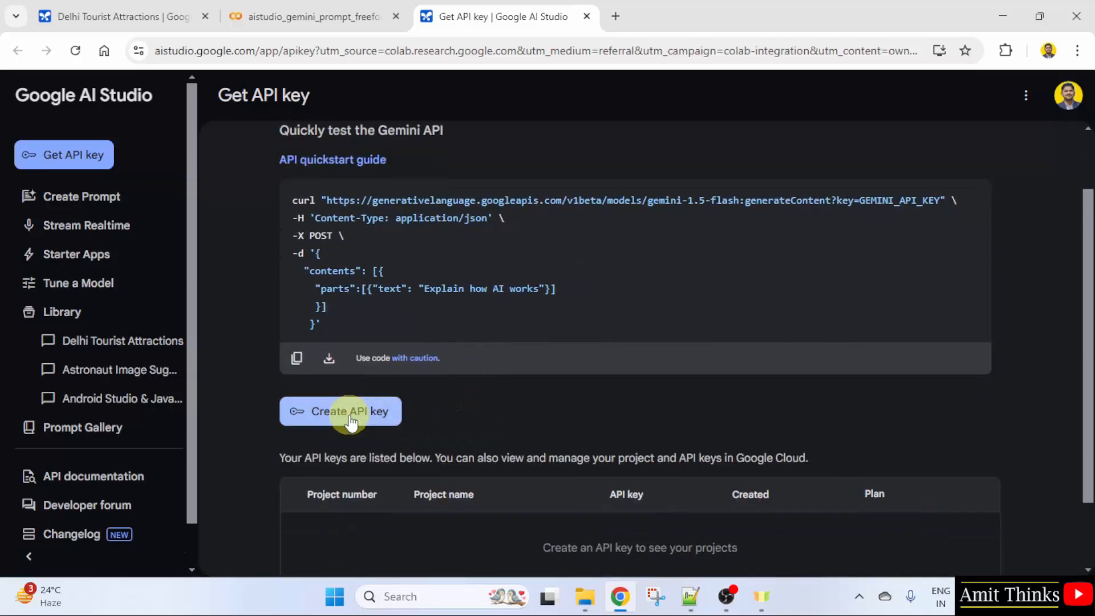
{"action": "left_click", "coordinate": [340, 411]}
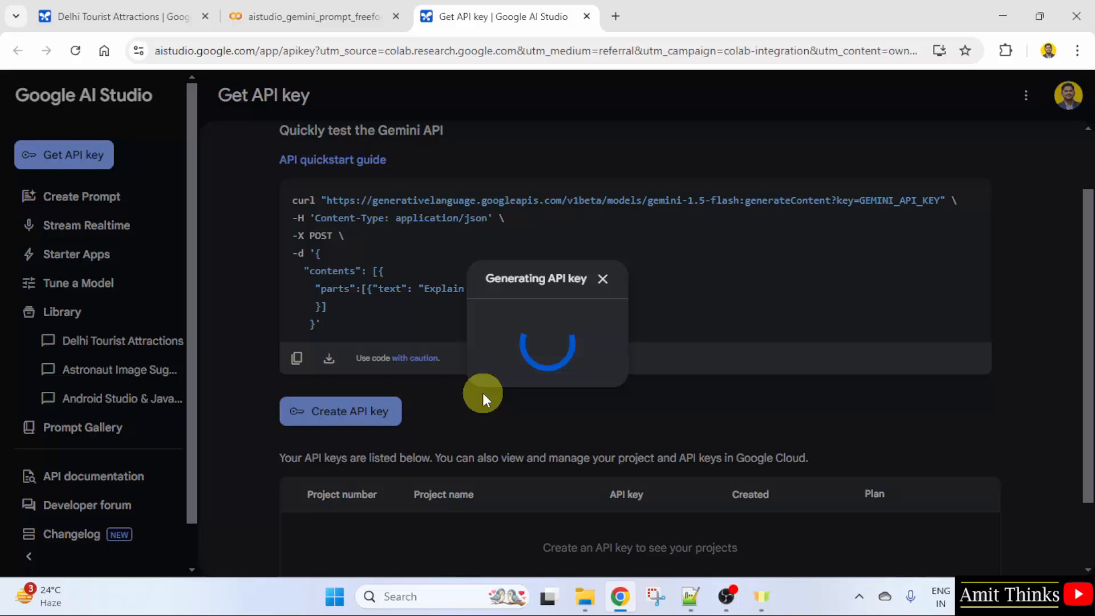
{"action": "mouse_move", "coordinate": [705, 368]}
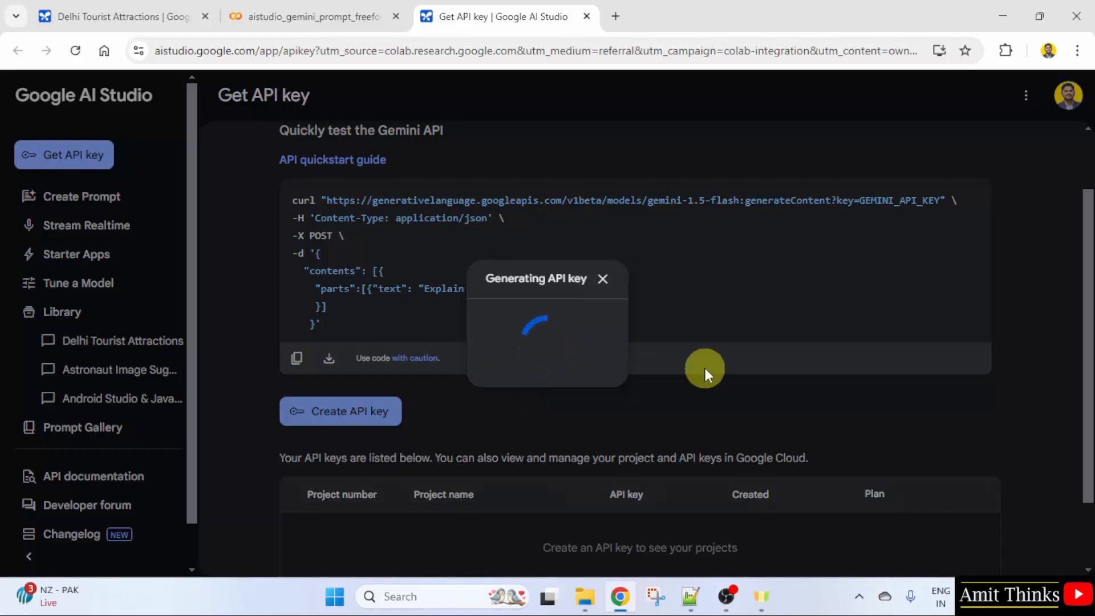
{"action": "mouse_move", "coordinate": [578, 341]}
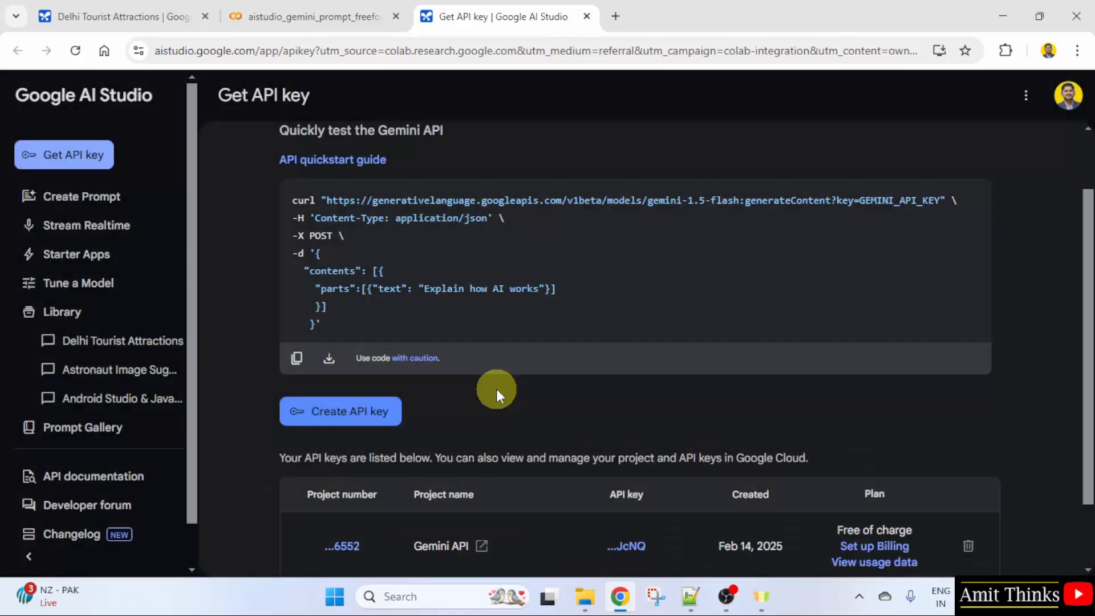
{"action": "mouse_move", "coordinate": [908, 395]}
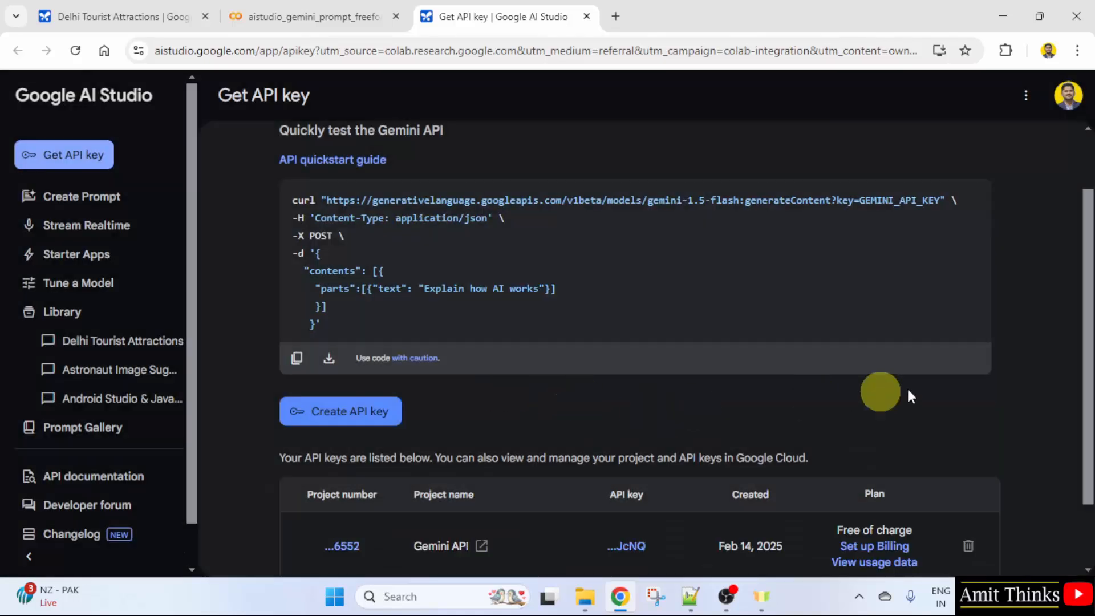
{"action": "scroll", "scroll_direction": "down", "scroll_amount": 3}
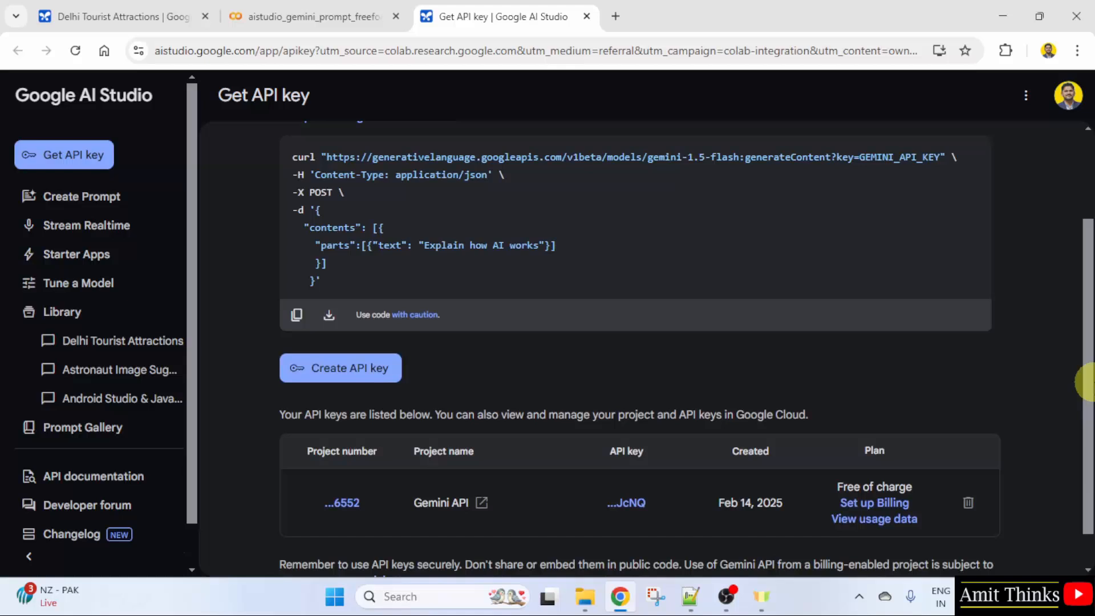
{"action": "scroll", "scroll_direction": "down", "scroll_amount": 3}
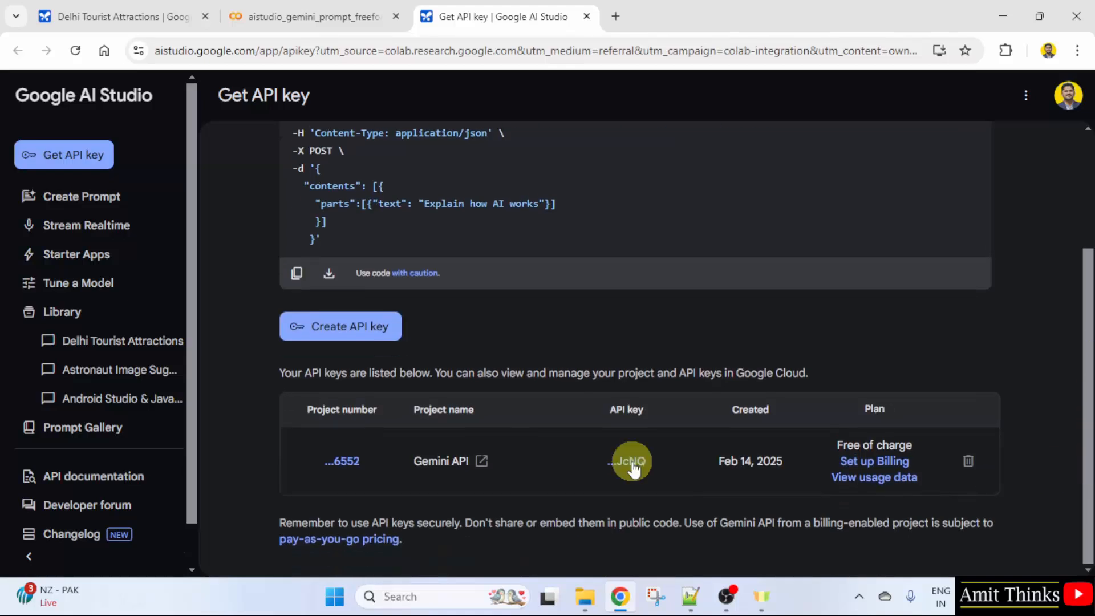
Reveal the full generated API key and copy it to the clipboard
{"action": "left_click", "coordinate": [340, 326]}
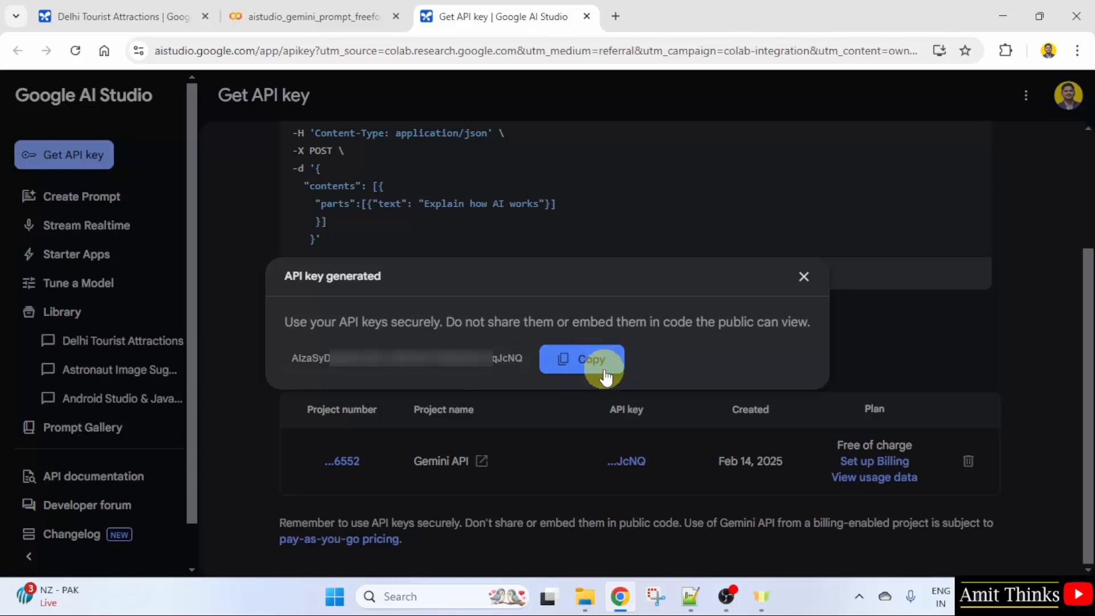
{"action": "left_click", "coordinate": [581, 359]}
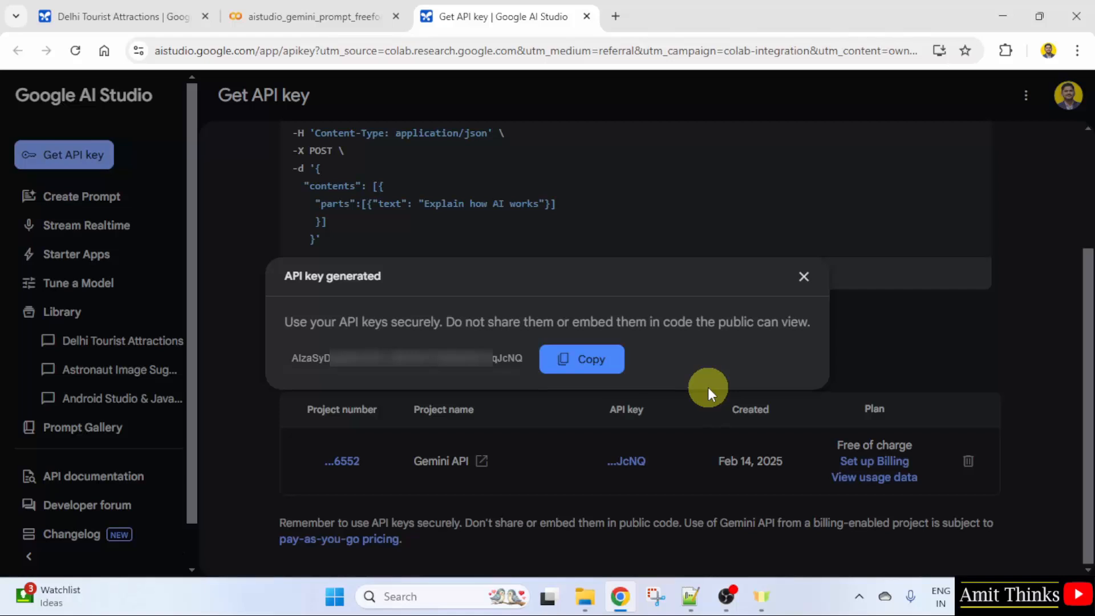
{"action": "mouse_move", "coordinate": [494, 481]}
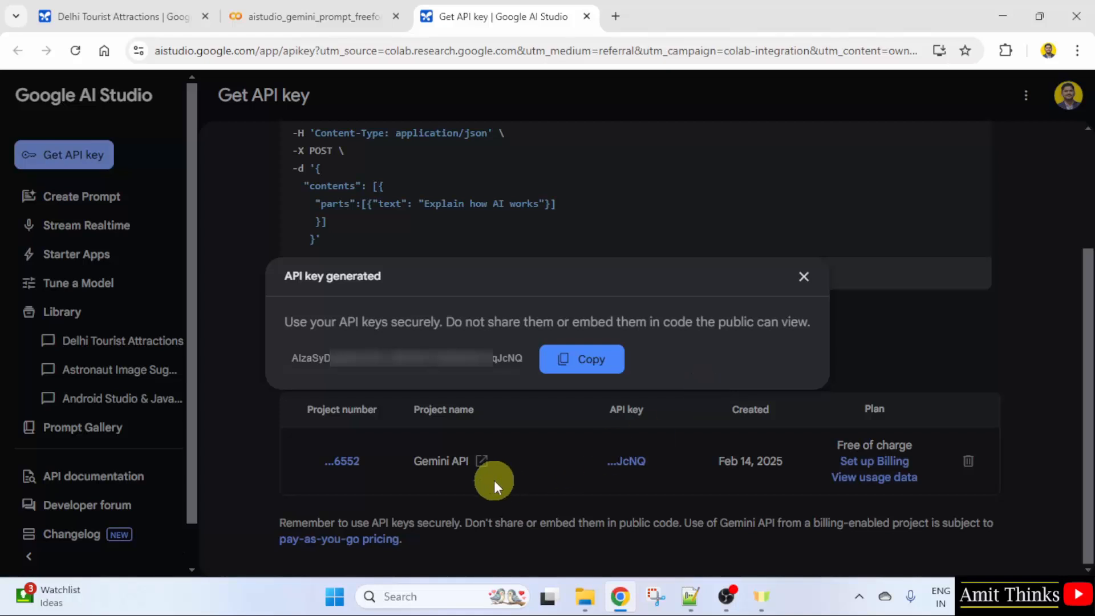